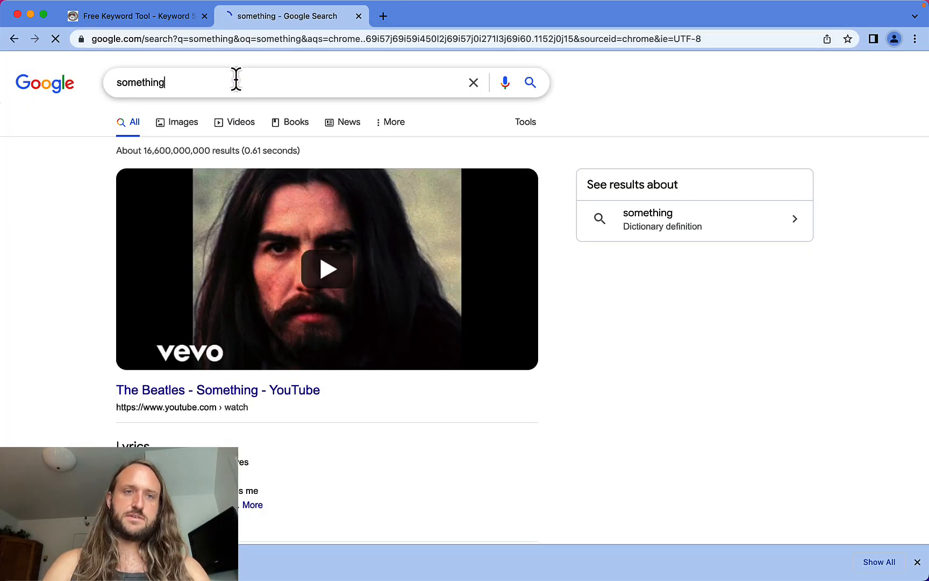
Search Google for 'how to eat craw' and pick a crawfish autocomplete suggestion
{"action": "type", "text": "how to eat"}
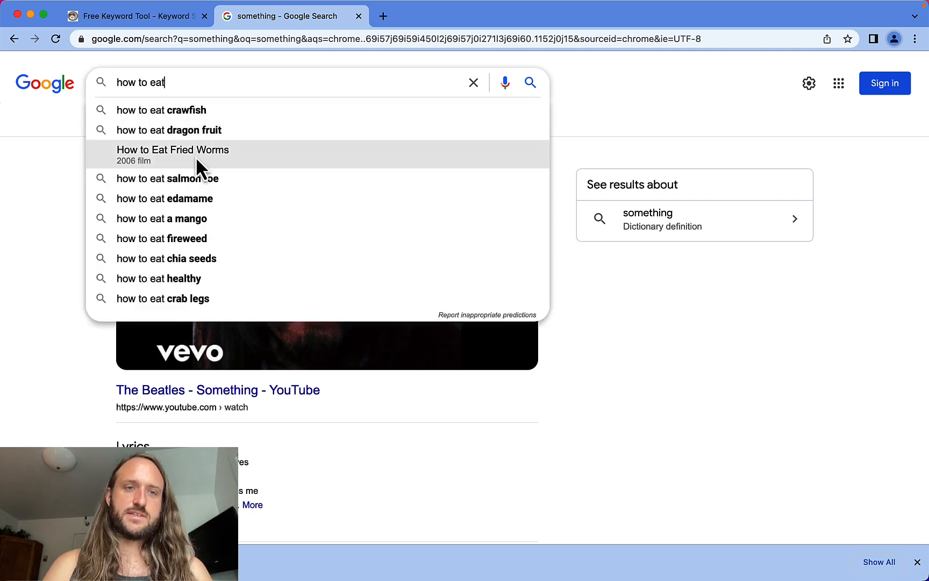
{"action": "scroll", "scroll_direction": "down", "scroll_amount": 3}
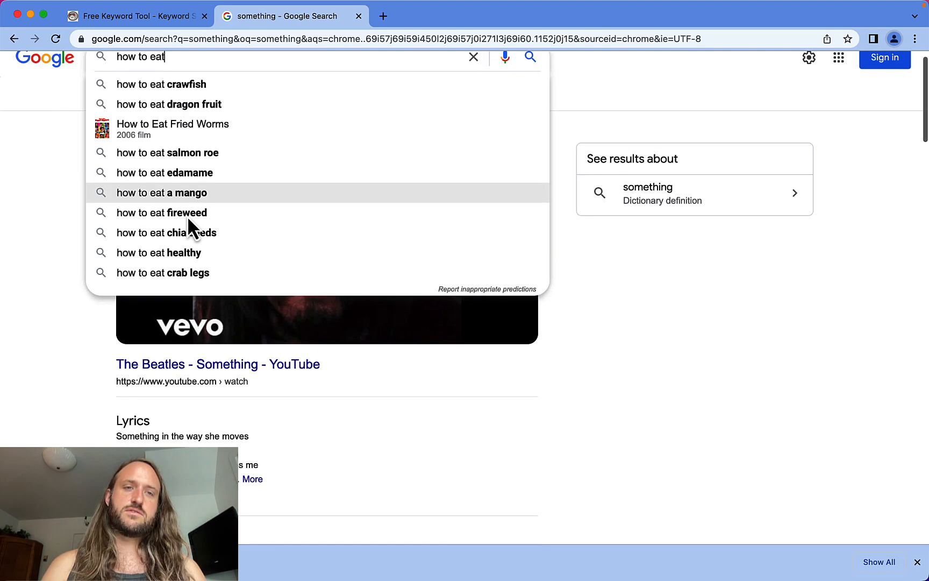
{"action": "type", "text": "crawfish"}
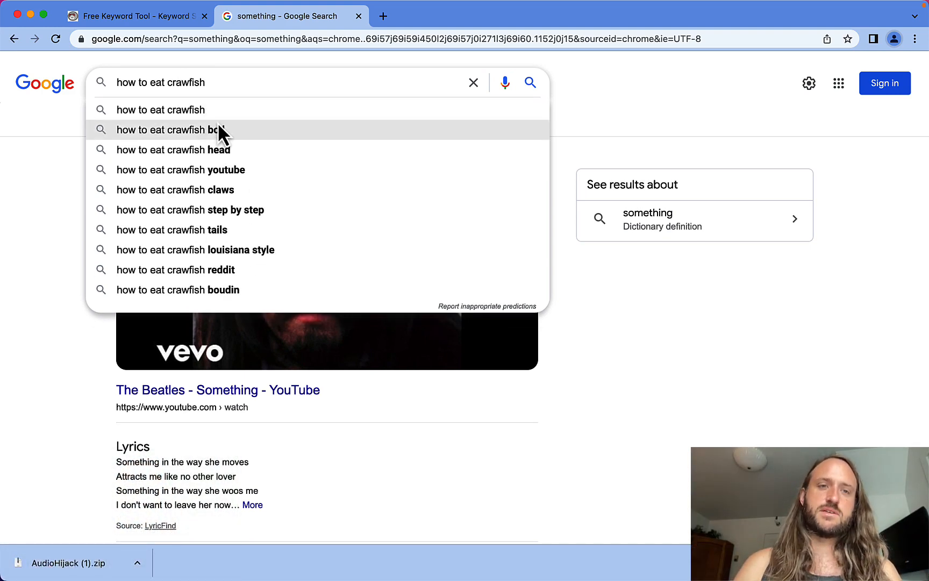
{"action": "left_click", "coordinate": [135, 15]}
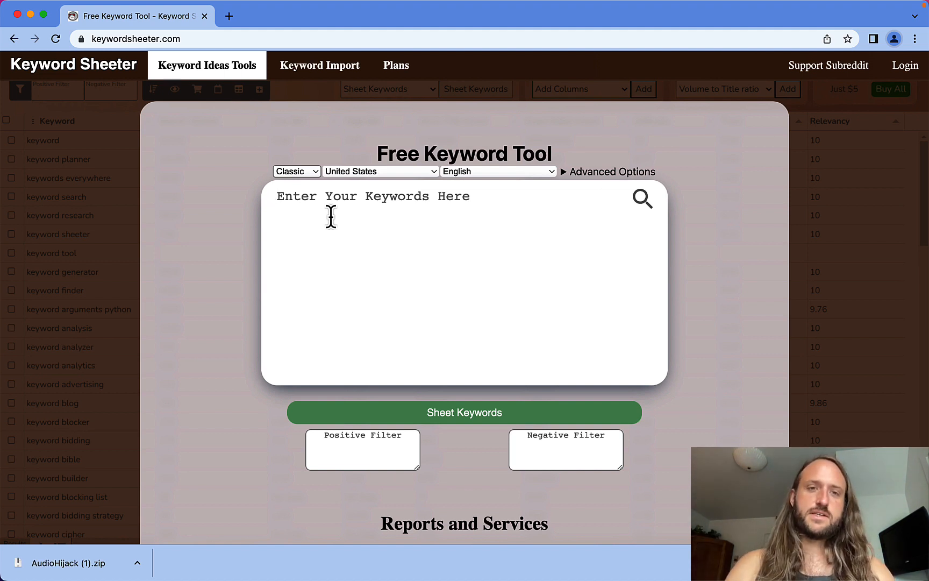
Sheet keywords for 'wordpress' with 'hosting' as the negative filter
{"action": "type", "text": "wordpress"}
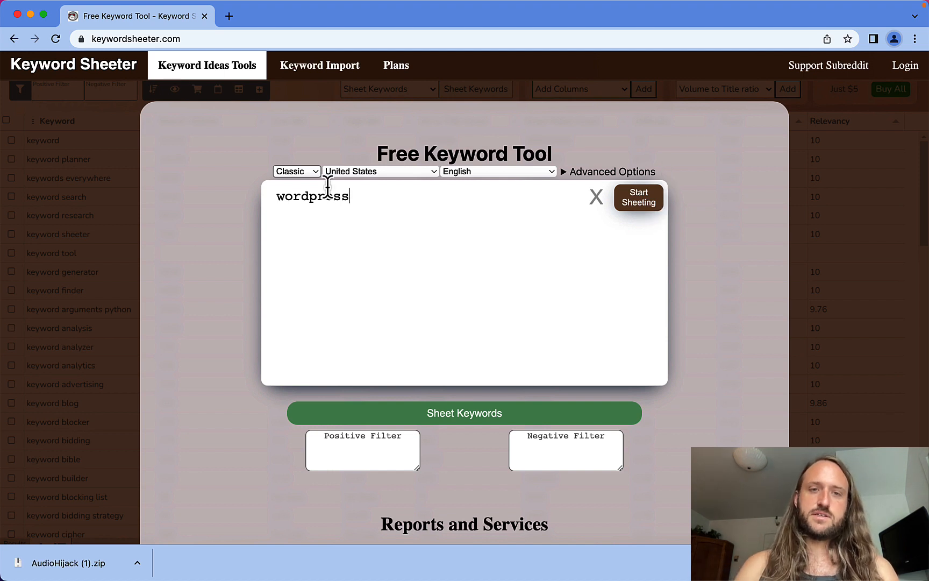
{"action": "mouse_move", "coordinate": [641, 202]}
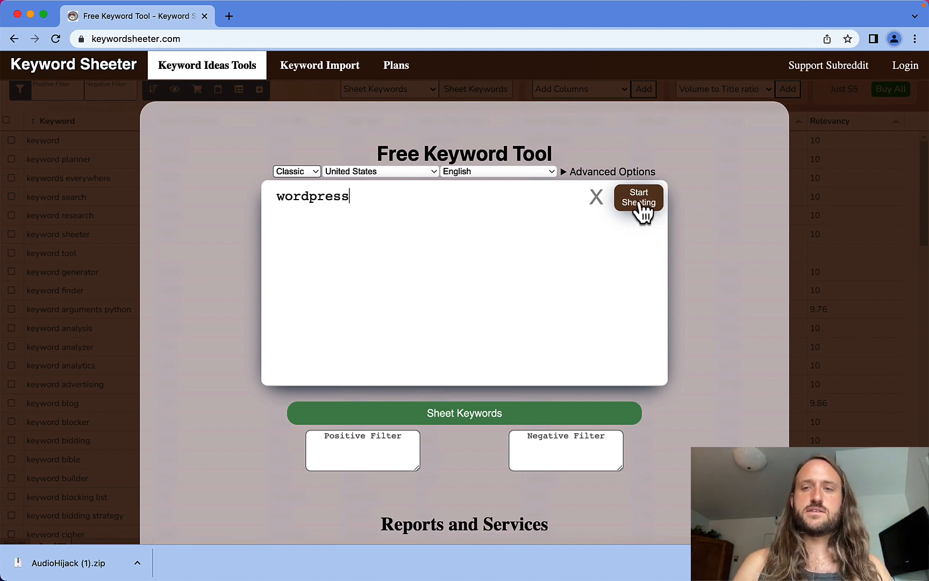
{"action": "left_click", "coordinate": [638, 197]}
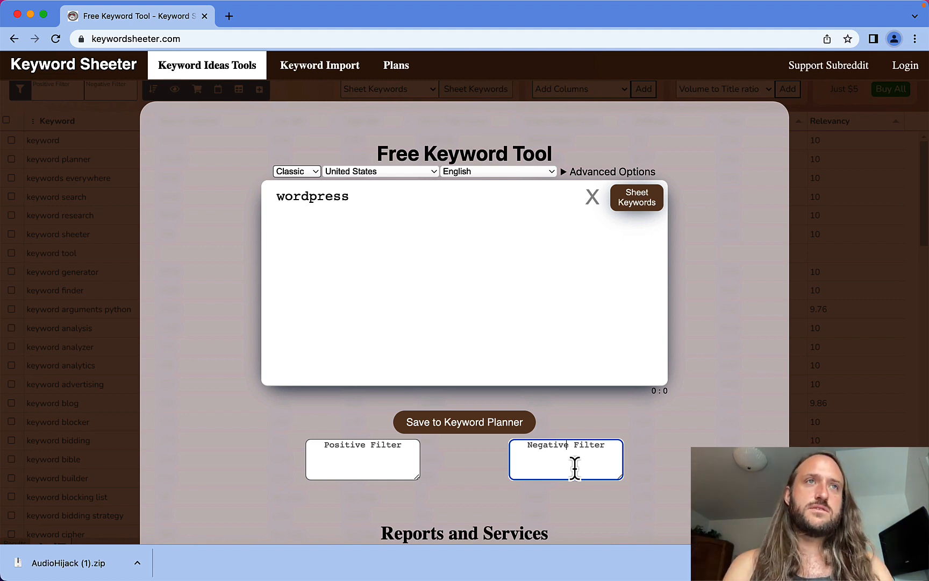
{"action": "type", "text": "hosting"}
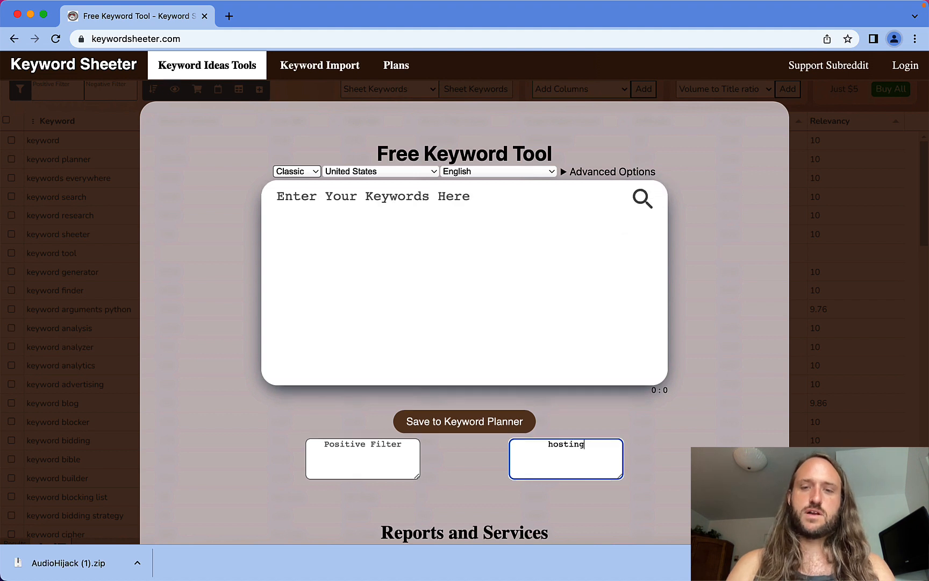
{"action": "type", "text": "wordpress"}
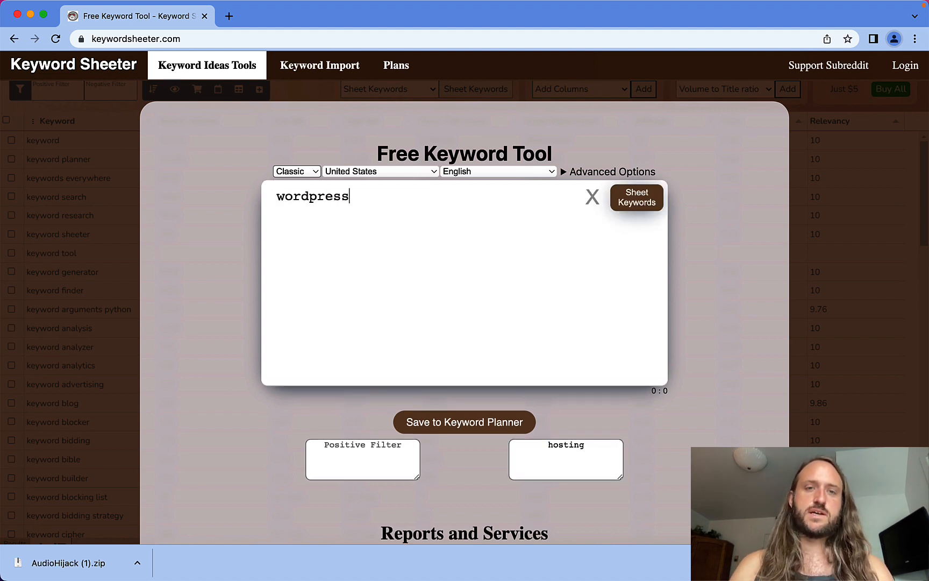
{"action": "mouse_move", "coordinate": [637, 212]}
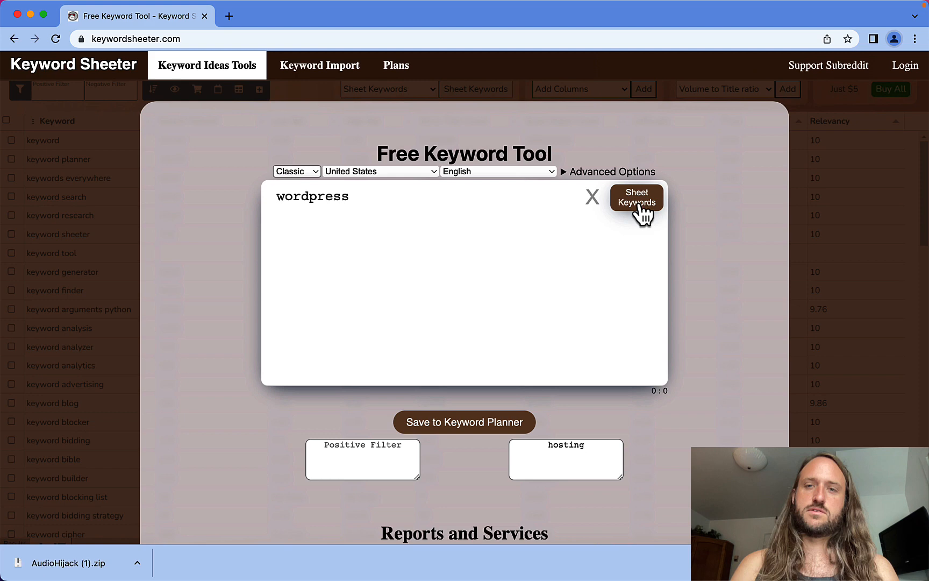
{"action": "left_click", "coordinate": [637, 198]}
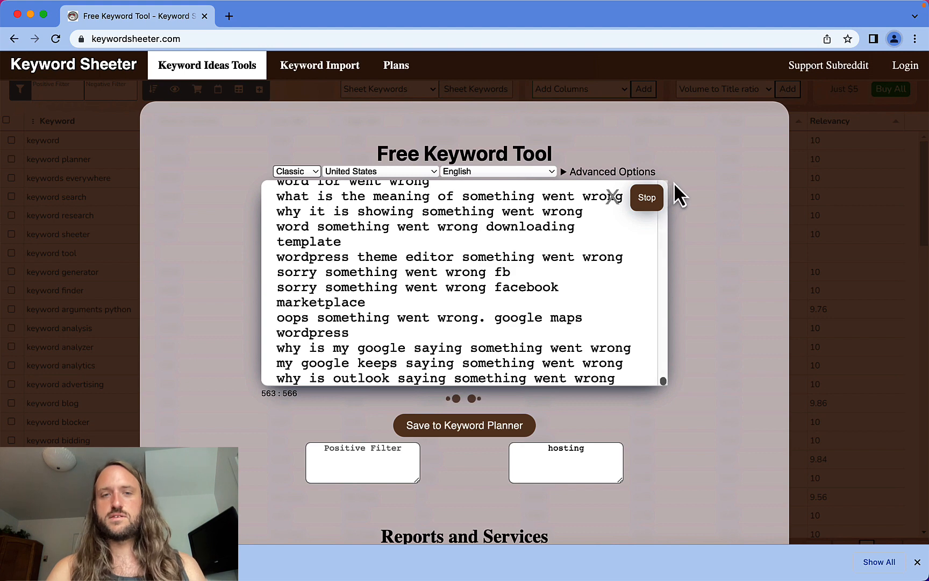
Scroll through the generated wordpress keyword results as the run reaches 568
{"action": "scroll", "scroll_direction": "down", "scroll_amount": 3}
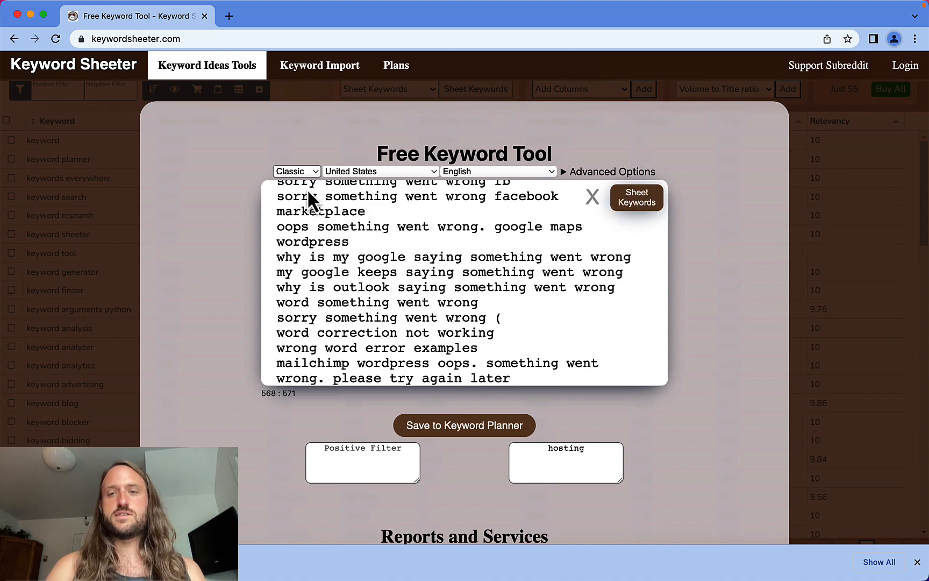
{"action": "scroll", "scroll_direction": "down", "scroll_amount": 3}
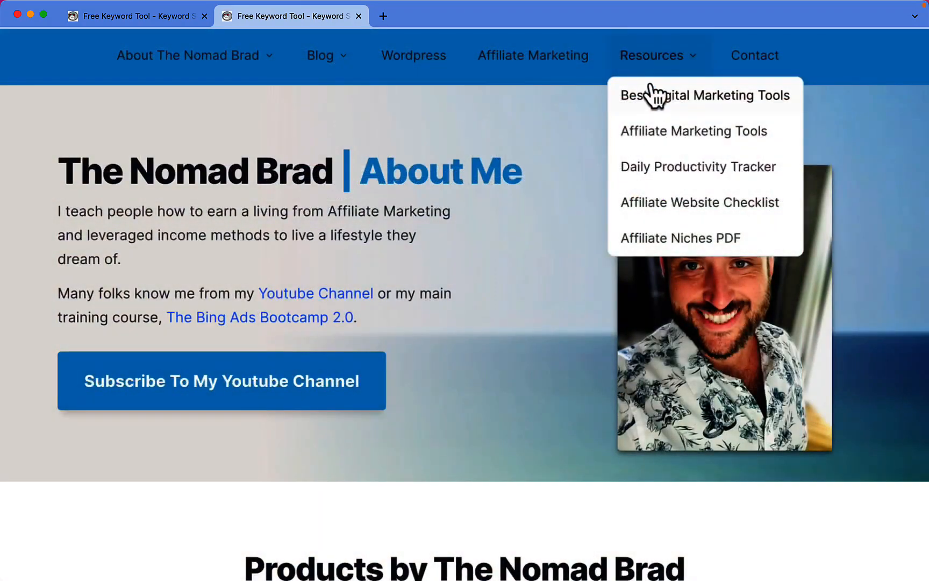
Open Affiliate Marketing Tools from Resources and scroll to Best Email Marketing Tools
{"action": "left_click", "coordinate": [694, 130]}
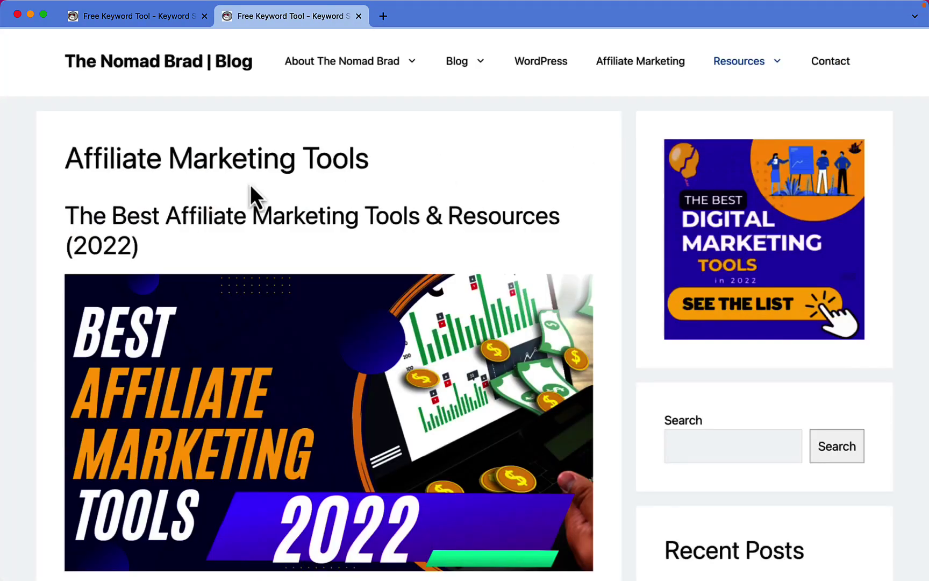
{"action": "scroll", "scroll_direction": "down", "scroll_amount": 3}
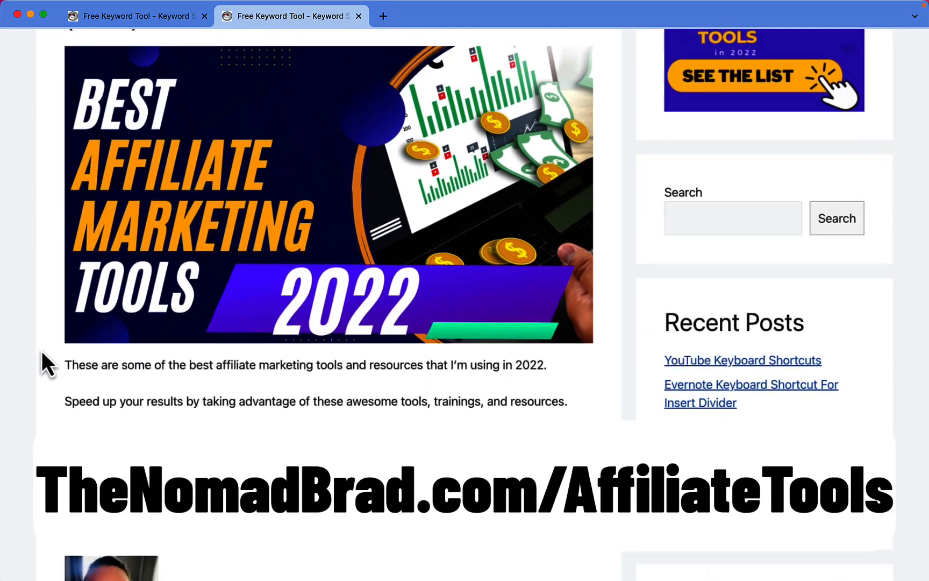
{"action": "scroll", "scroll_direction": "down", "scroll_amount": 3}
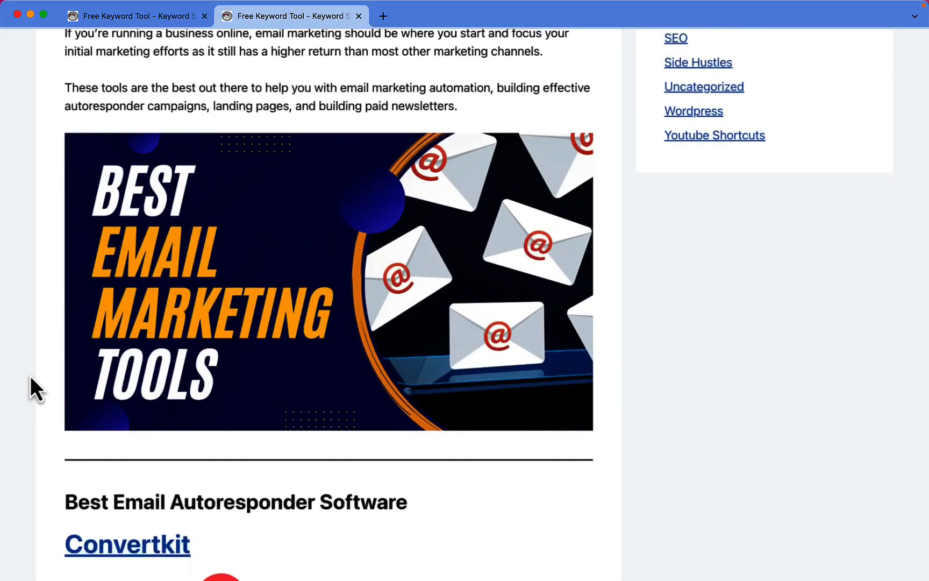